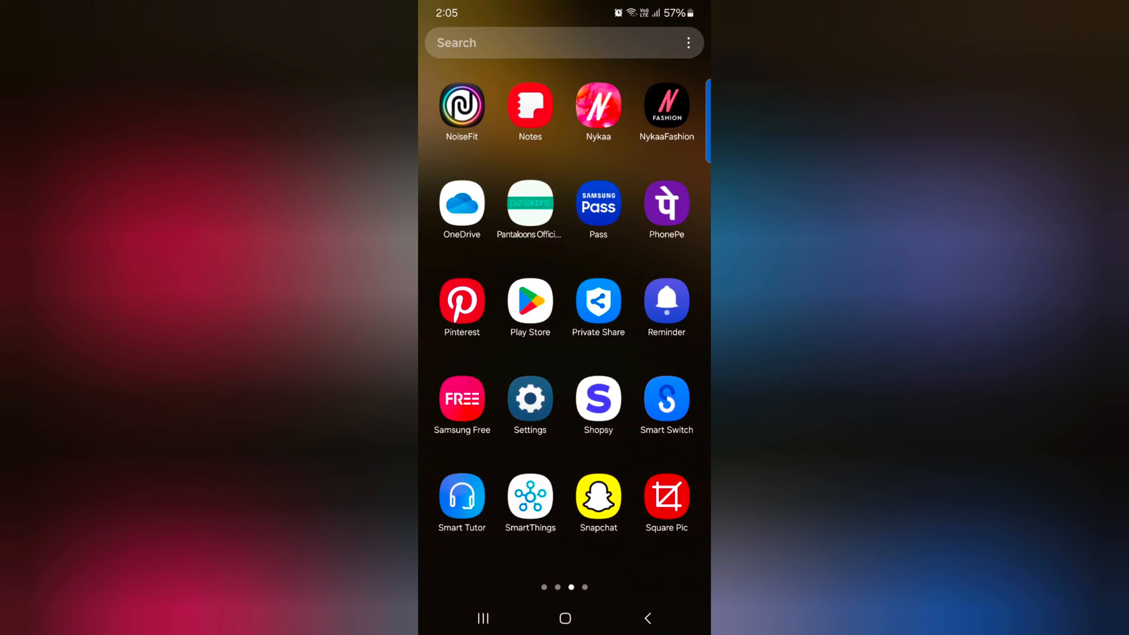
- Launch Settings from the app drawer and scroll down to the Device care entry
left_click(529, 398)
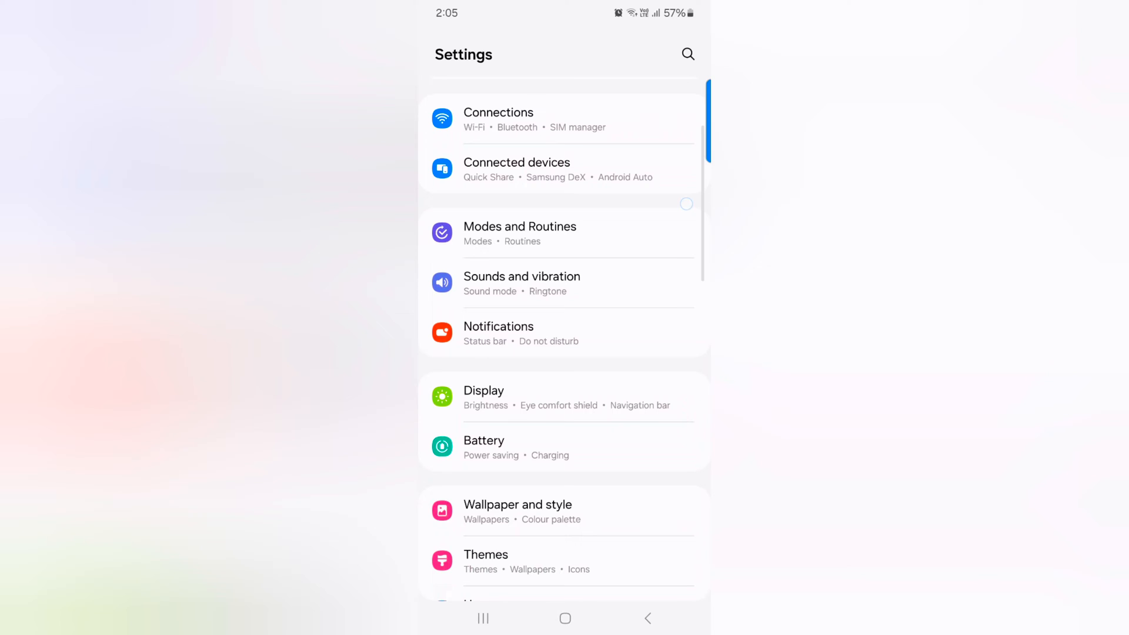
scroll("down", 3)
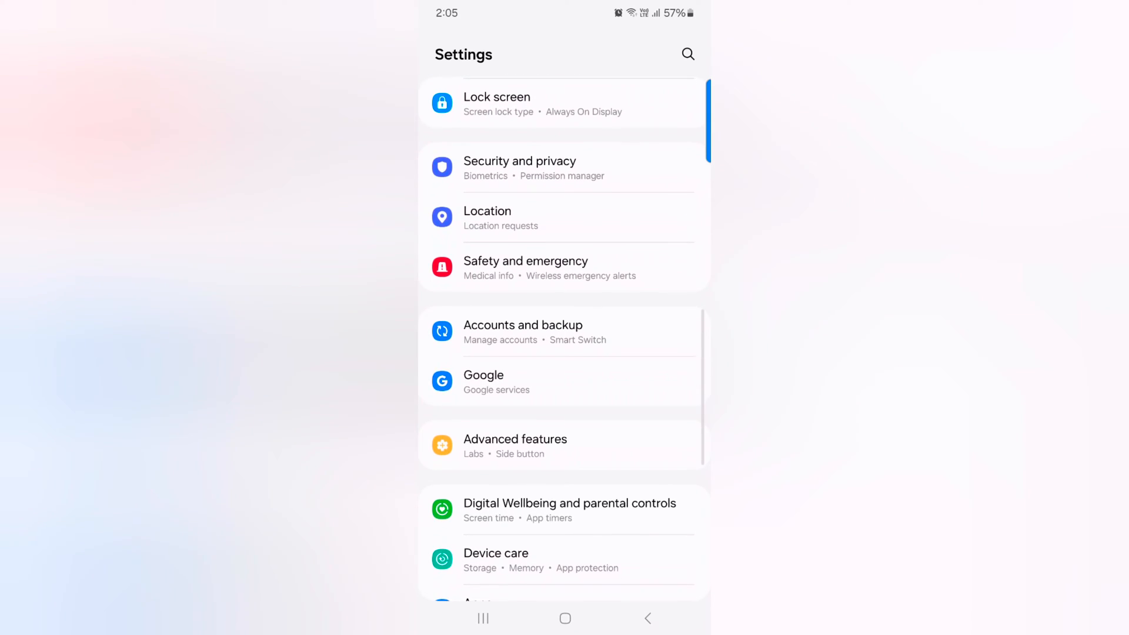
scroll("down", 3)
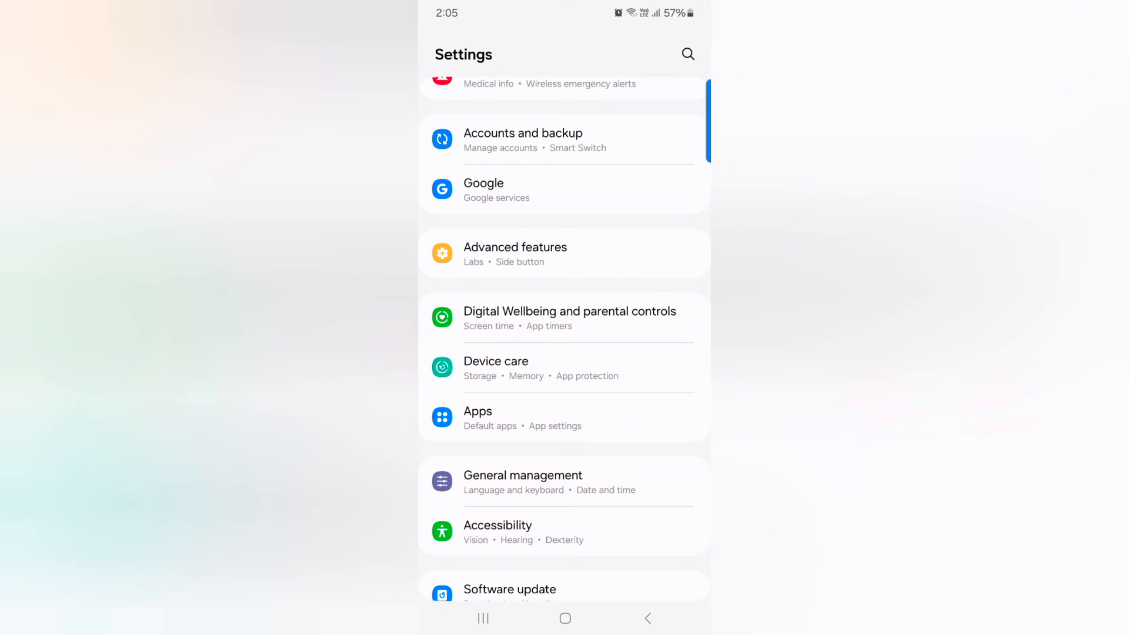
- Go to Device care > Auto optimisation > Auto restart
left_click(495, 361)
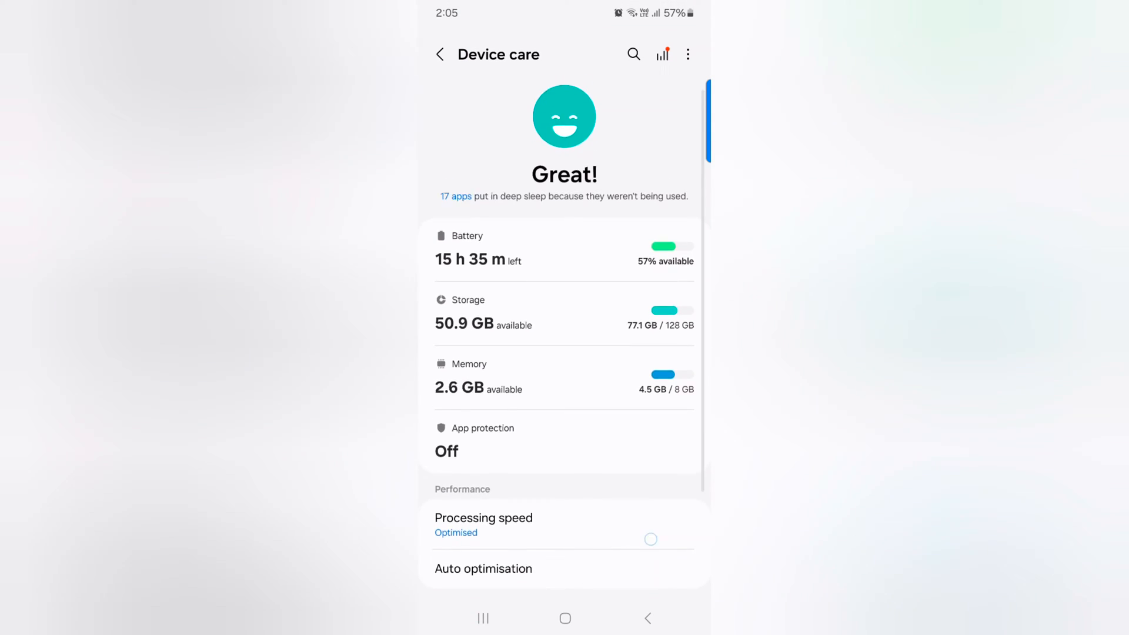
scroll("down", 3)
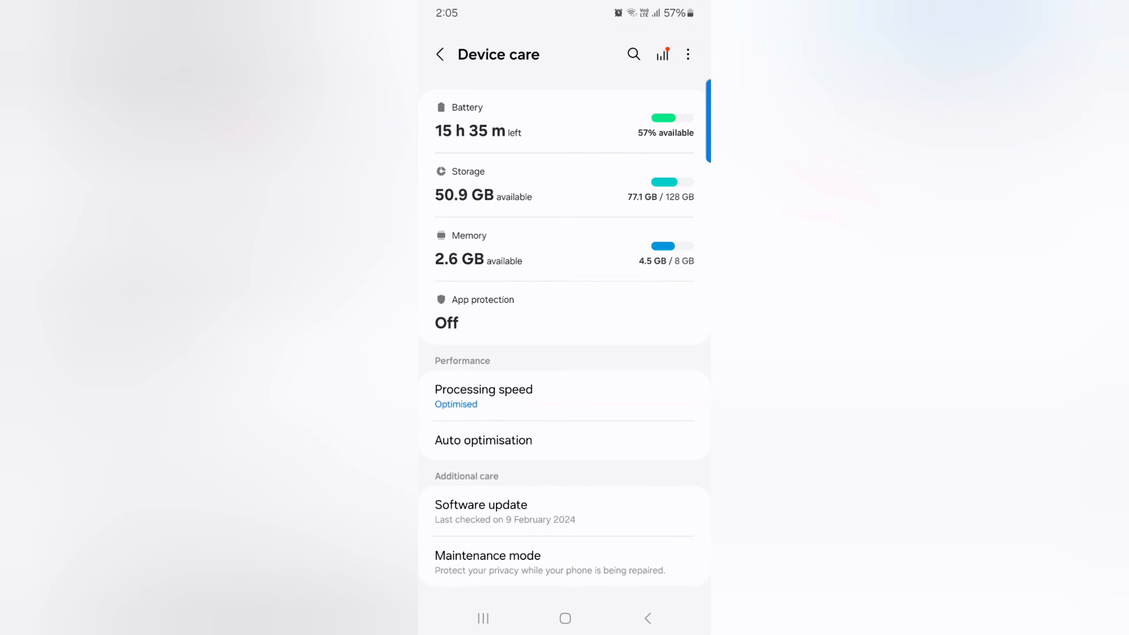
left_click(483, 441)
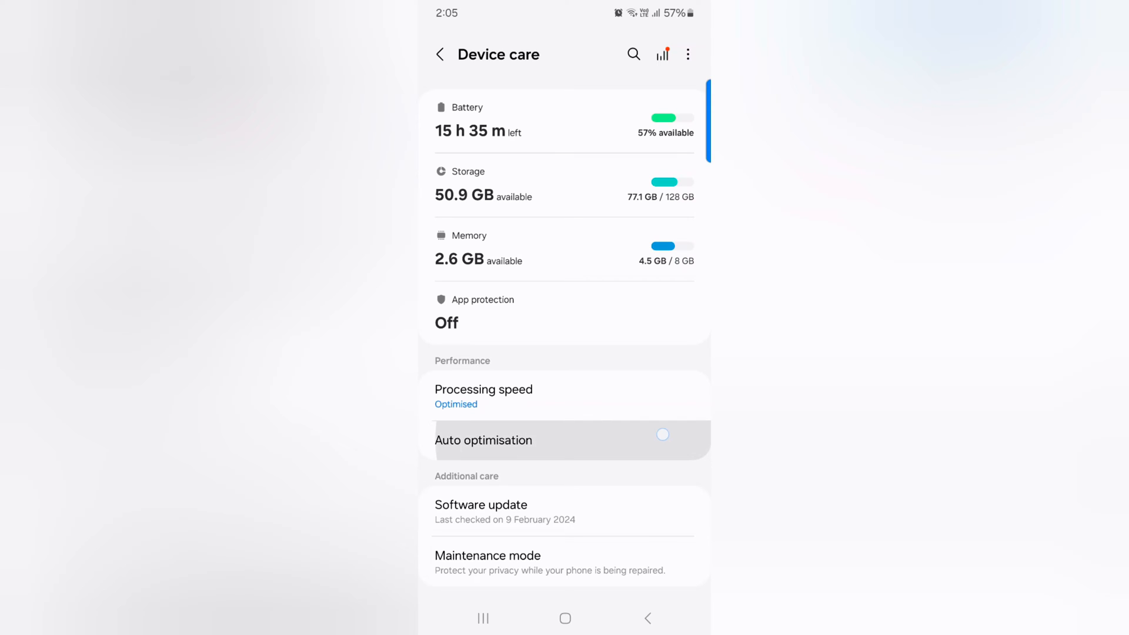
left_click(507, 440)
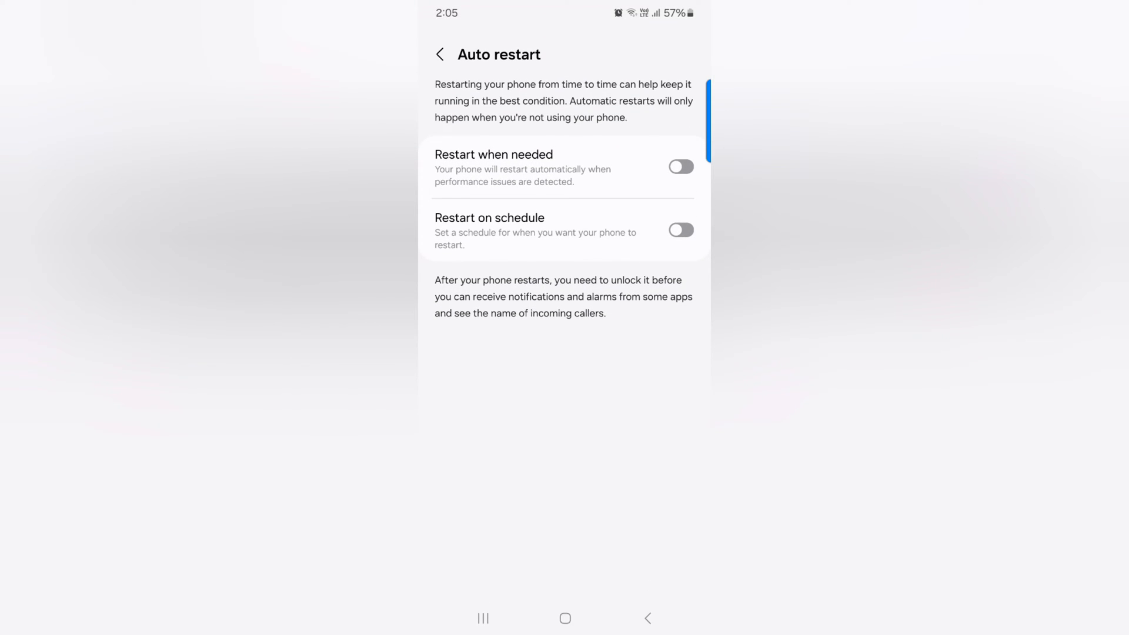
- Turn on Restart when needed and Restart on schedule, toggling the schedule off and back on
left_click(681, 166)
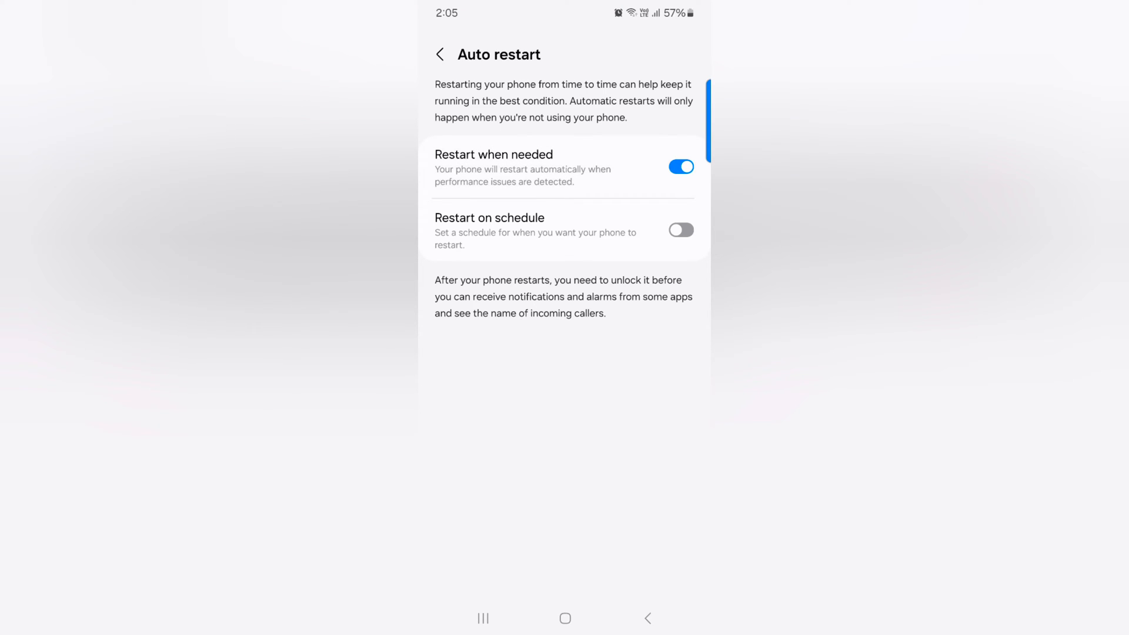
left_click(680, 229)
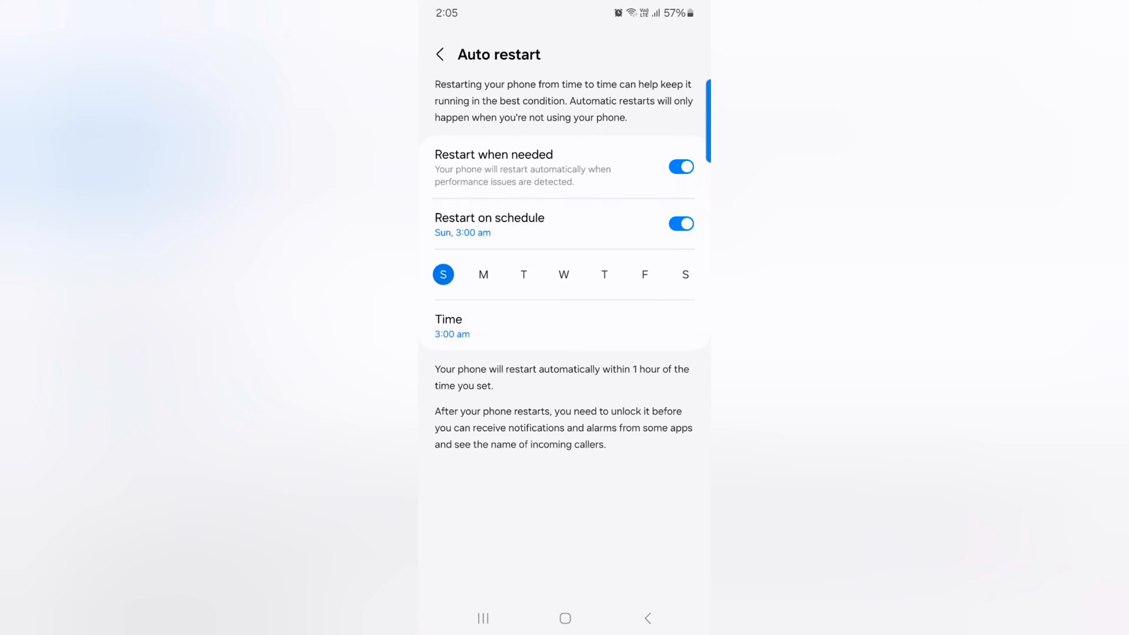
left_click(680, 223)
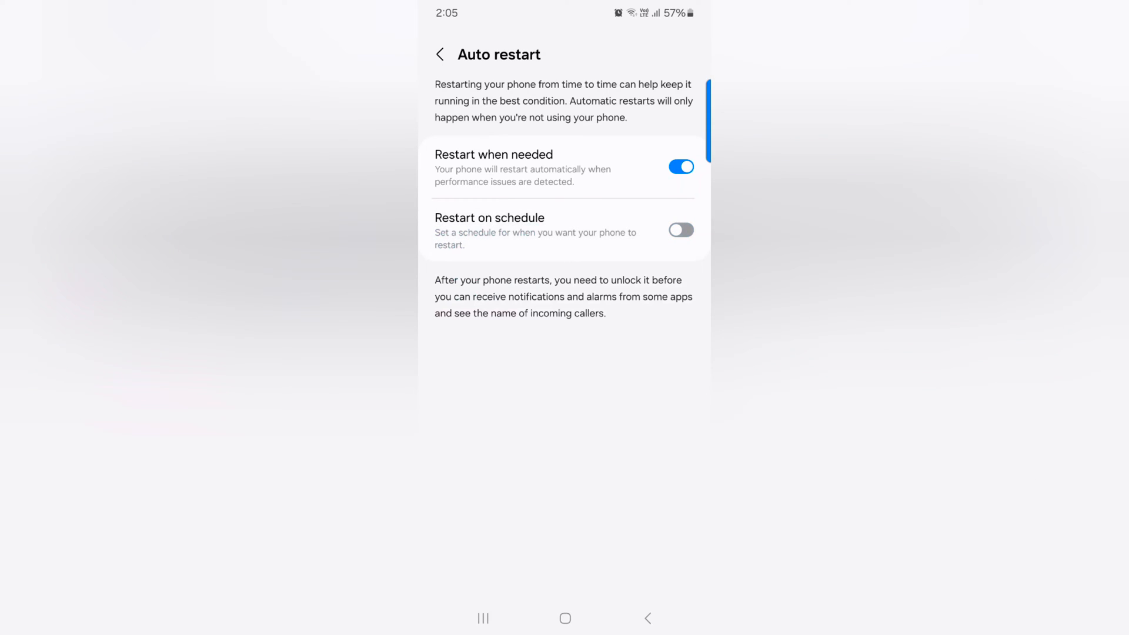
left_click(681, 230)
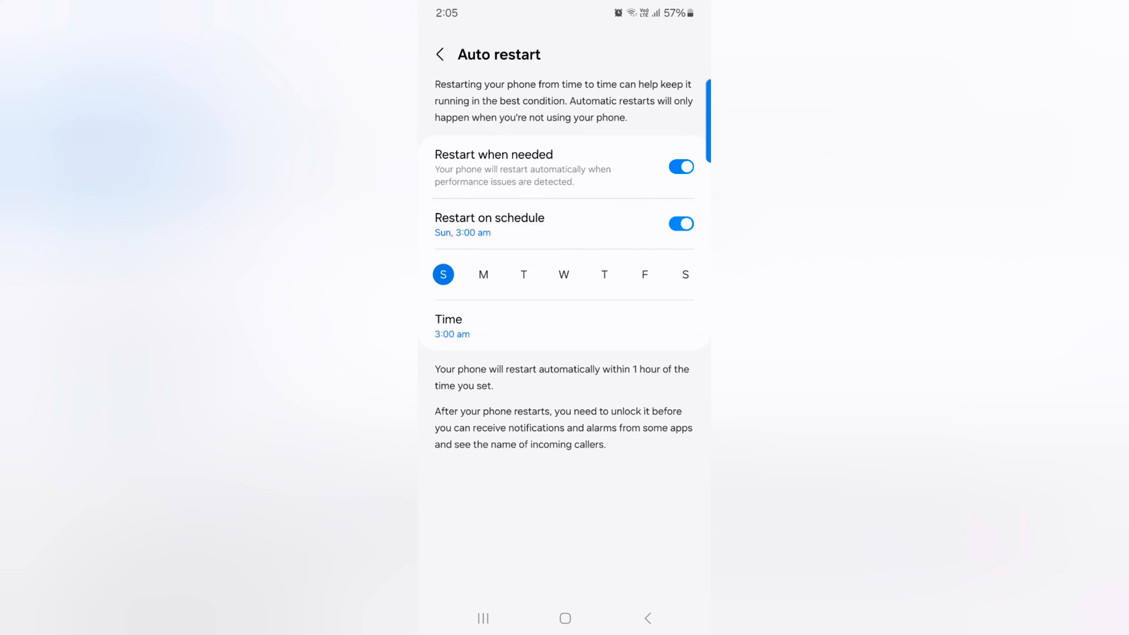
- Try the Monday and Tuesday day circles for the schedule, then open the Time setting
left_click(483, 275)
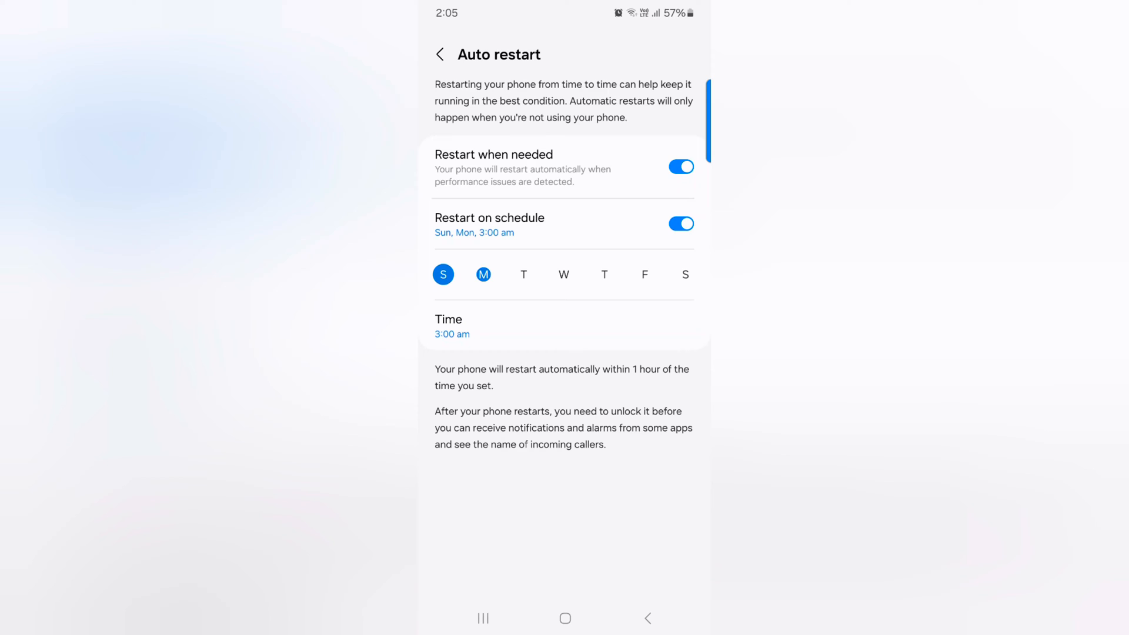
left_click(523, 274)
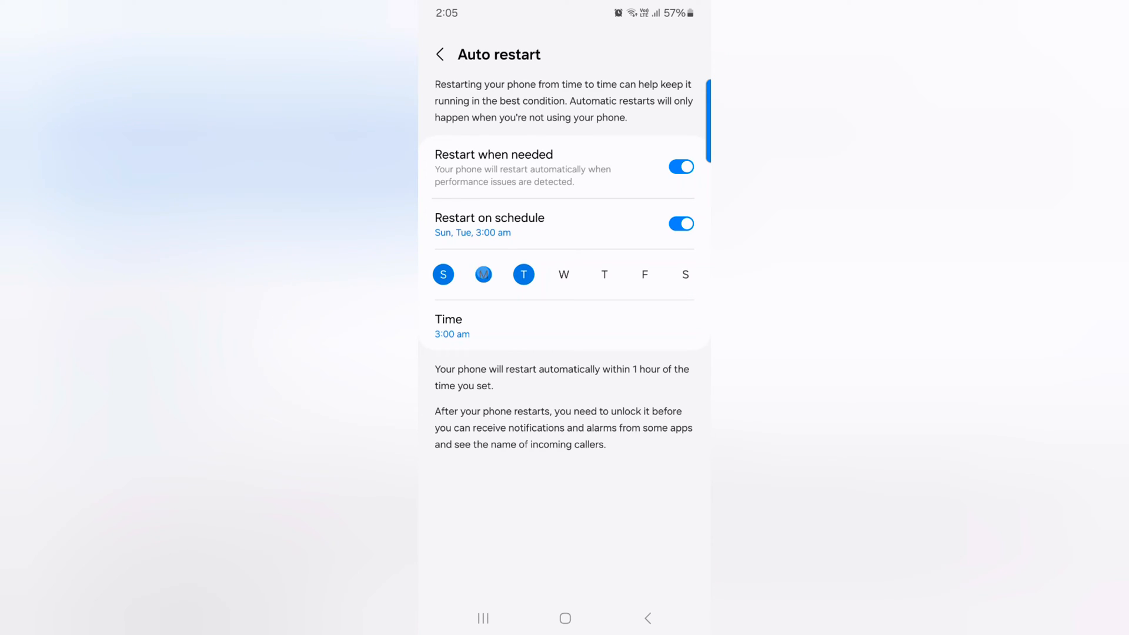
left_click(452, 333)
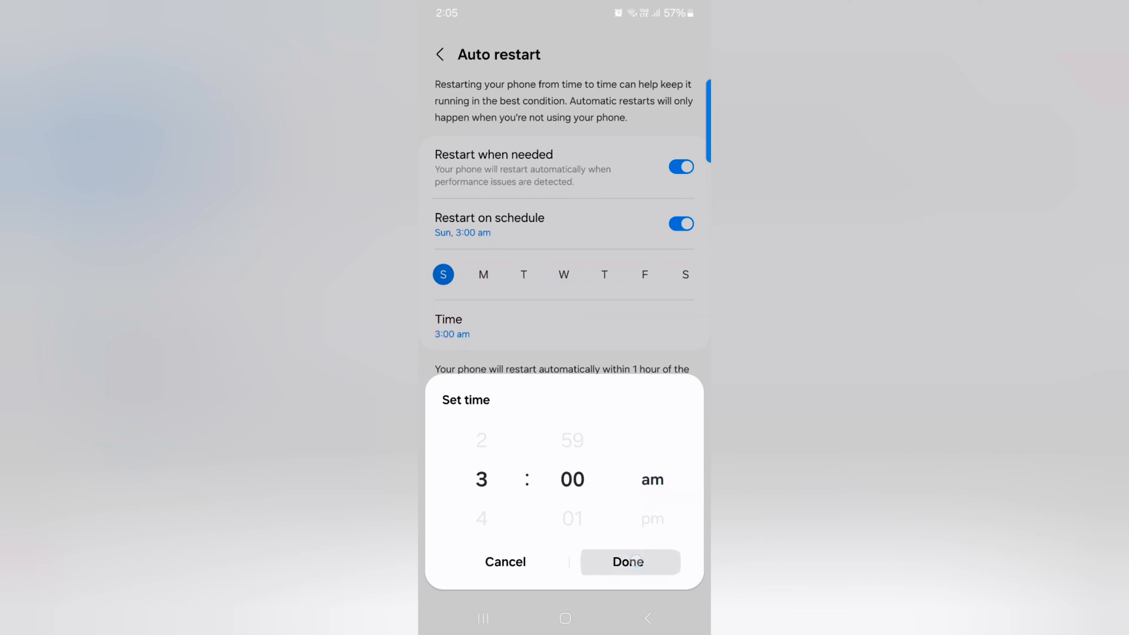
- Keep the scheduled restart time at 3:00 am and confirm with Done
left_click(628, 562)
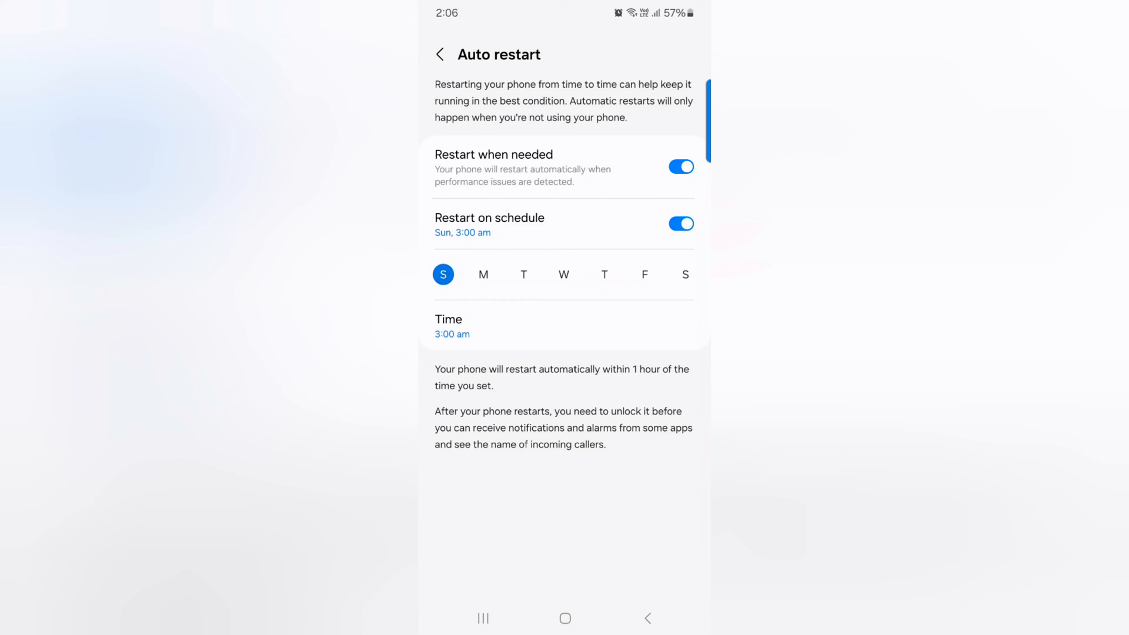
- Switch off Restart on schedule and Restart when needed, then return to Auto optimisation
left_click(681, 224)
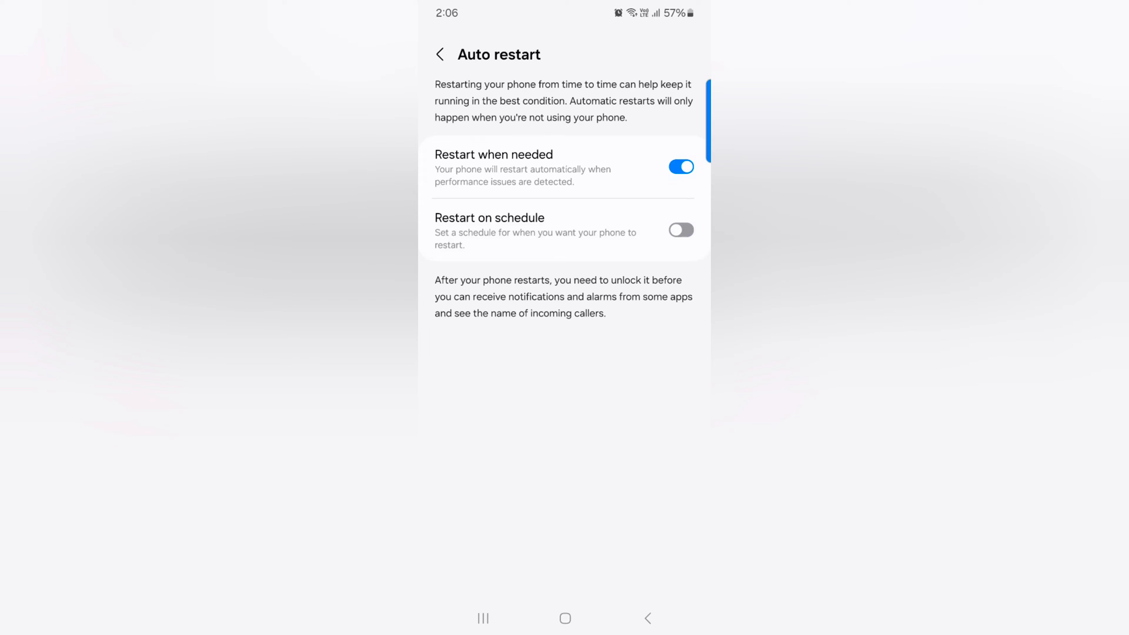
left_click(681, 167)
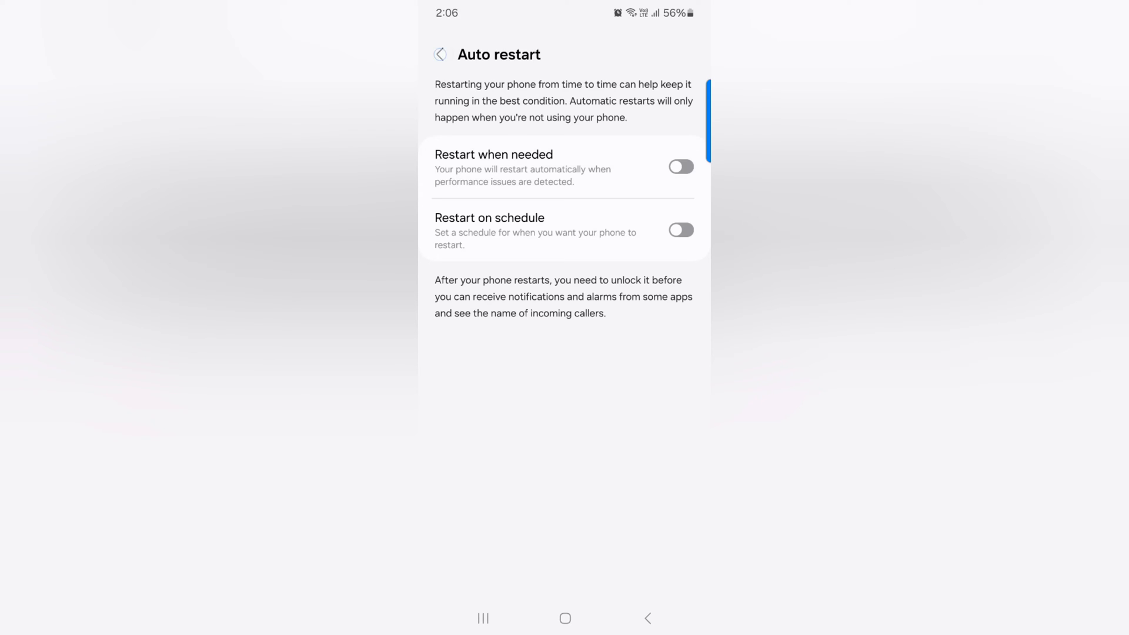
left_click(439, 54)
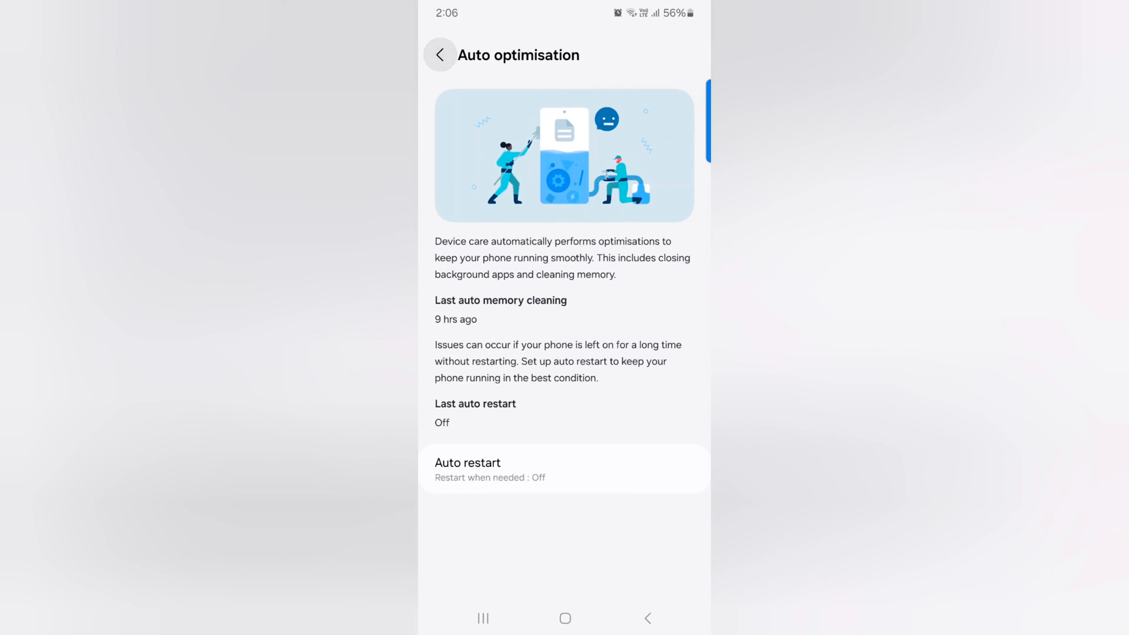